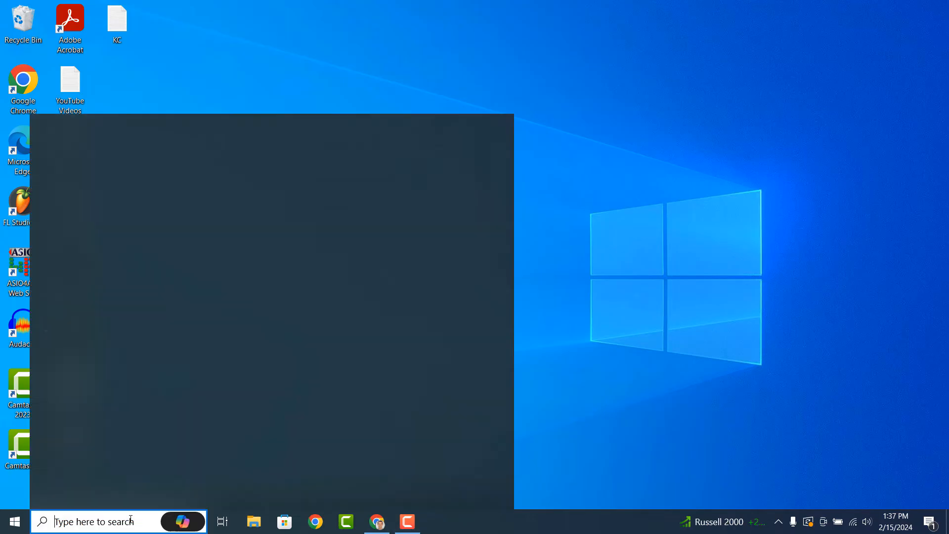
Step: Search Windows for 'File Explorer' and launch the best-match app
type("File Explorer")
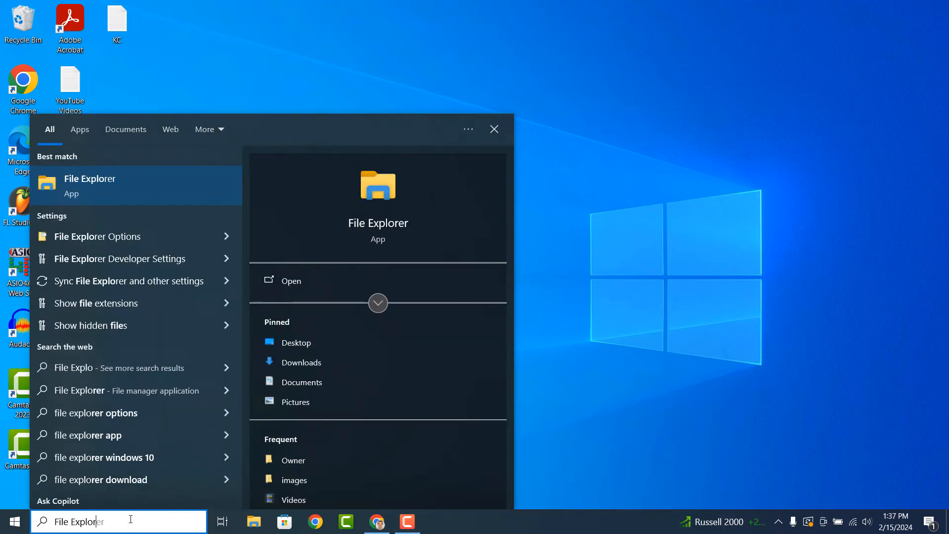
left_click(291, 281)
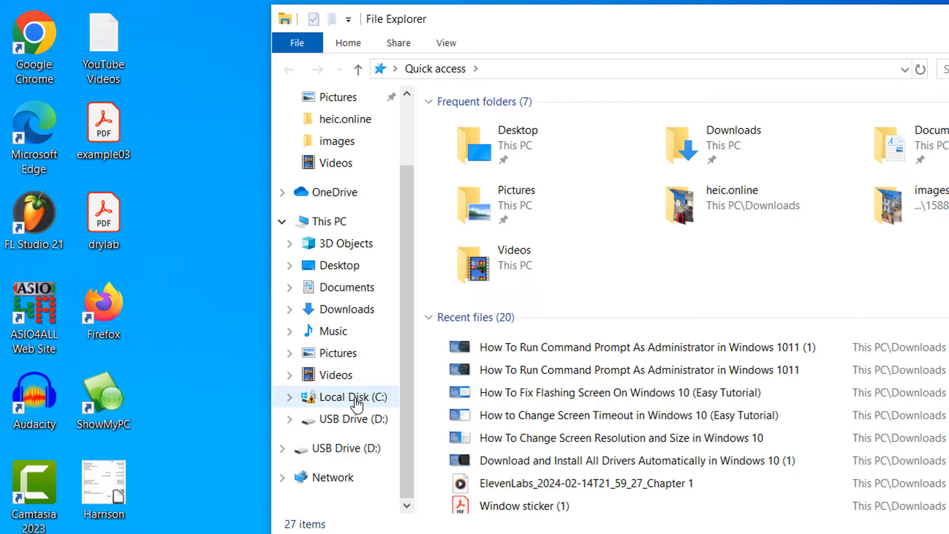
Step: Eject USB Drive (D:) from its right-click menu in the navigation pane
right_click(347, 419)
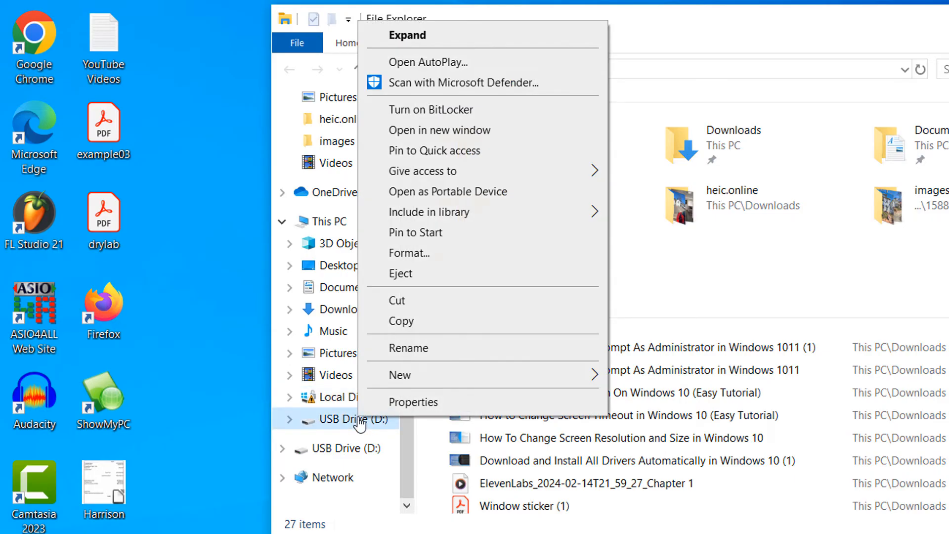
mouse_move(397, 390)
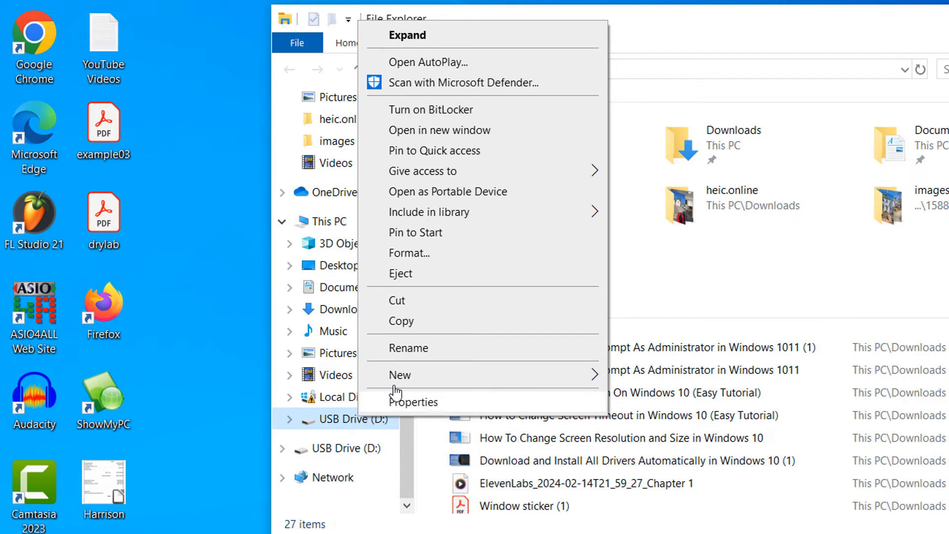
left_click(401, 272)
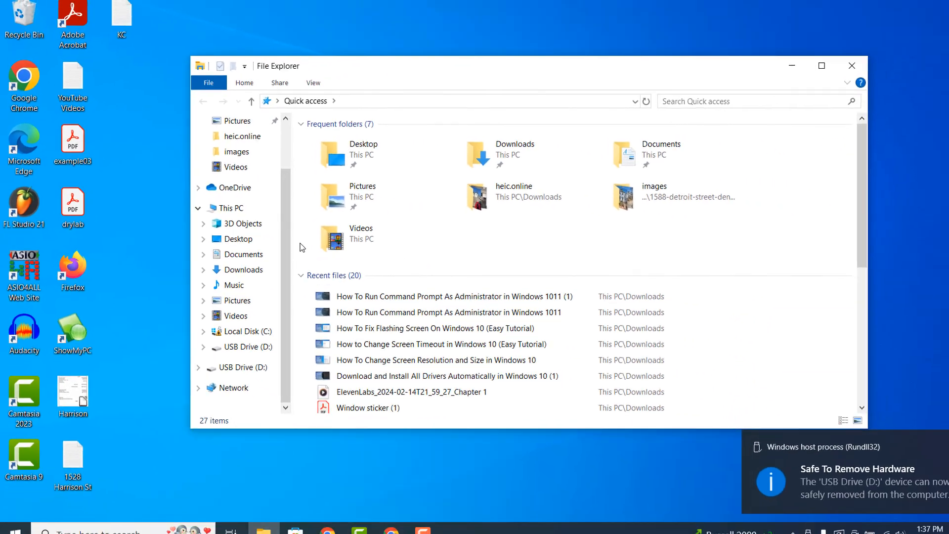